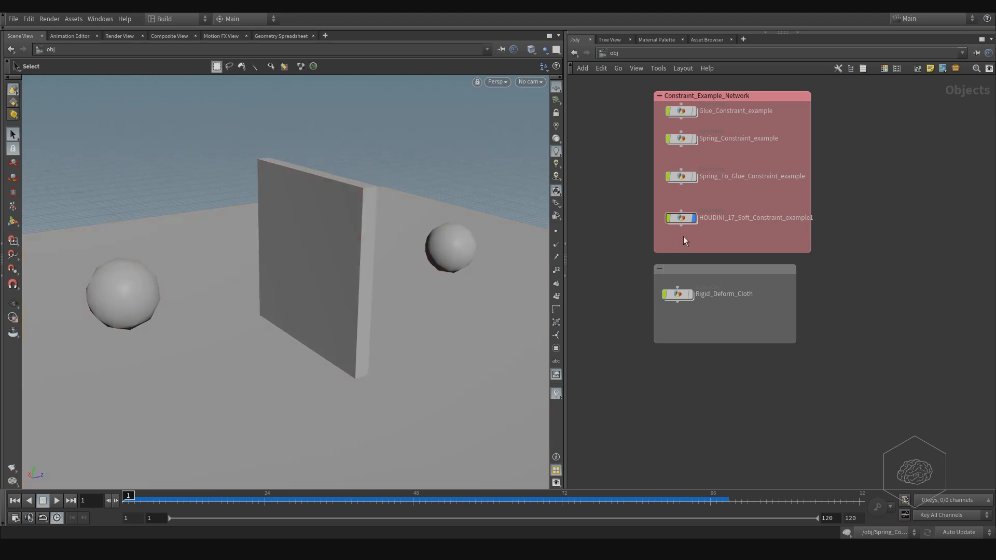
{"action": "mouse_move", "coordinate": [797, 233]}
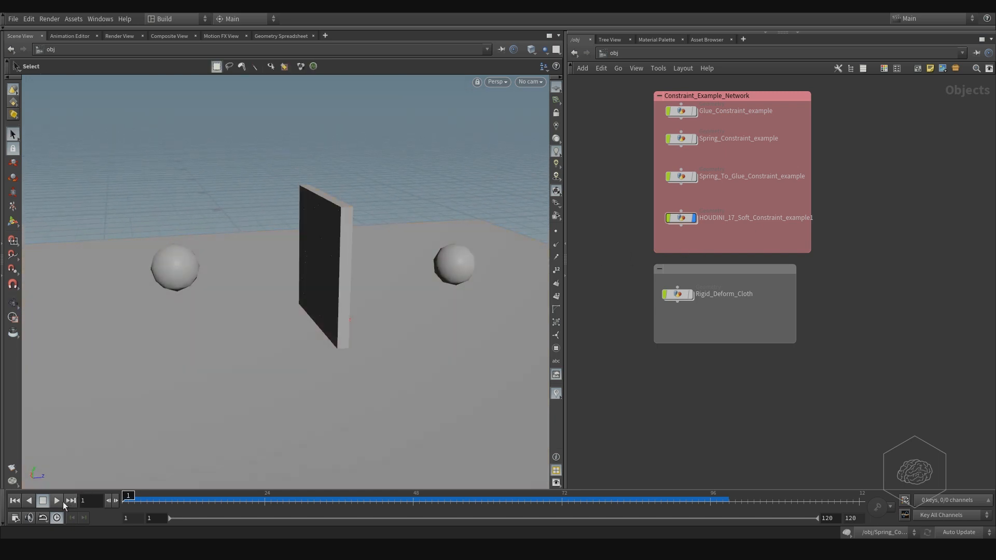
Play the HOUDINI_17_Soft_Constraint_example1 simulation and watch the fractured plate collapse.
{"action": "left_click", "coordinate": [56, 500]}
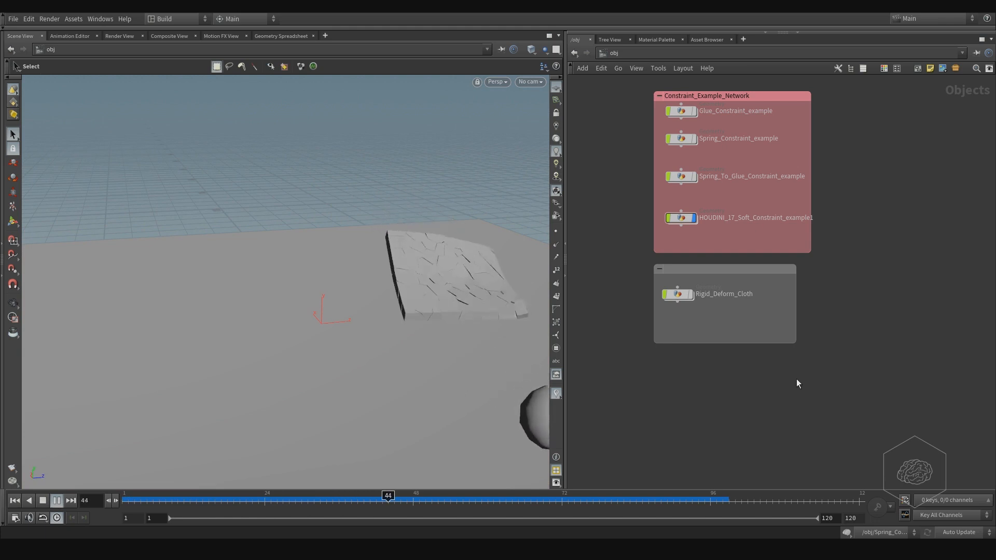
{"action": "left_click", "coordinate": [56, 501]}
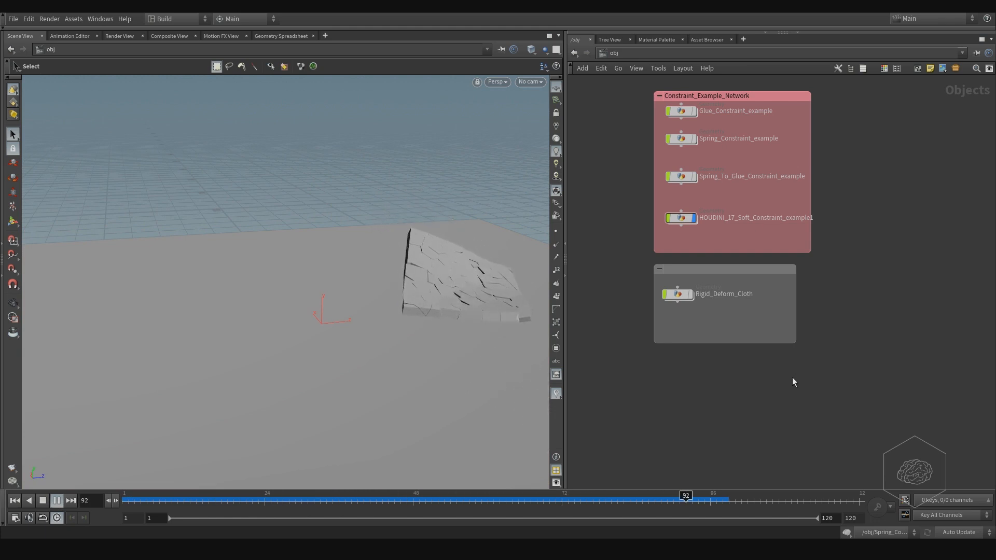
{"action": "left_click", "coordinate": [233, 496]}
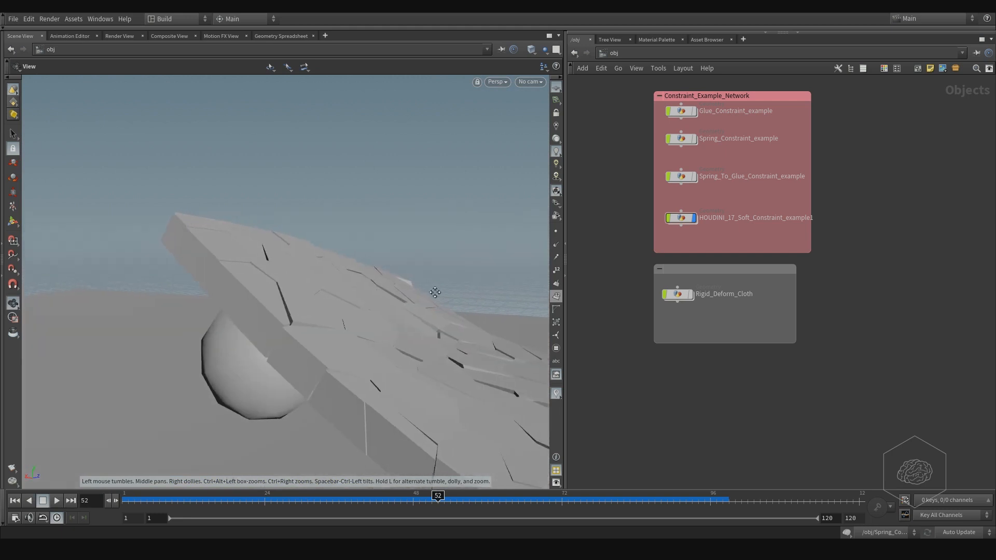
{"action": "left_click_drag", "start_coordinate": [435, 292], "coordinate": [295, 308]}
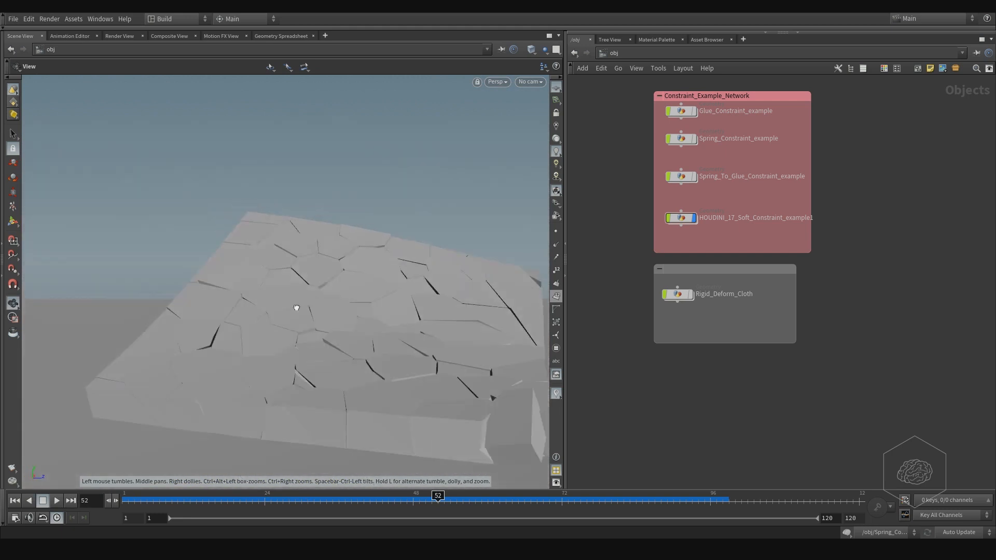
{"action": "left_click_drag", "start_coordinate": [295, 308], "coordinate": [356, 349]}
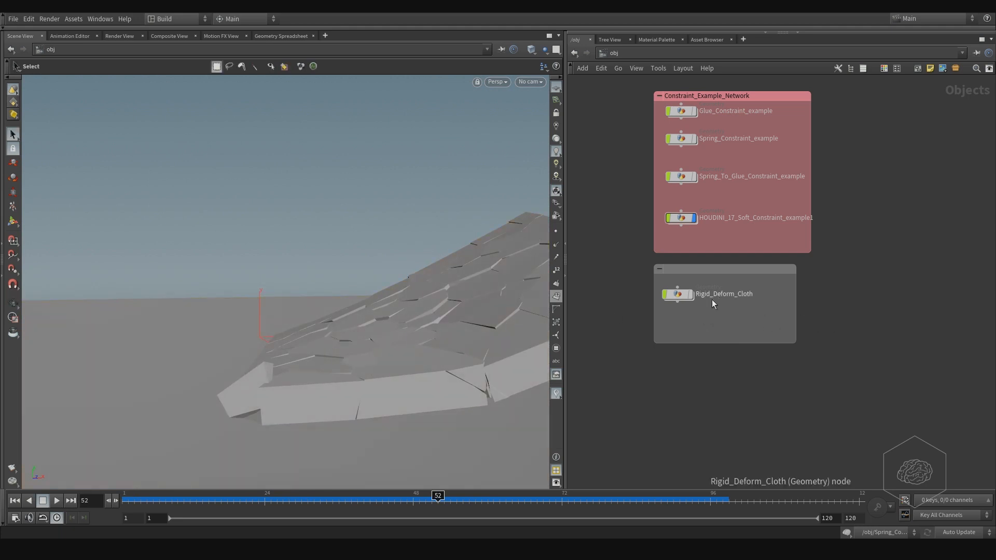
{"action": "mouse_move", "coordinate": [866, 302]}
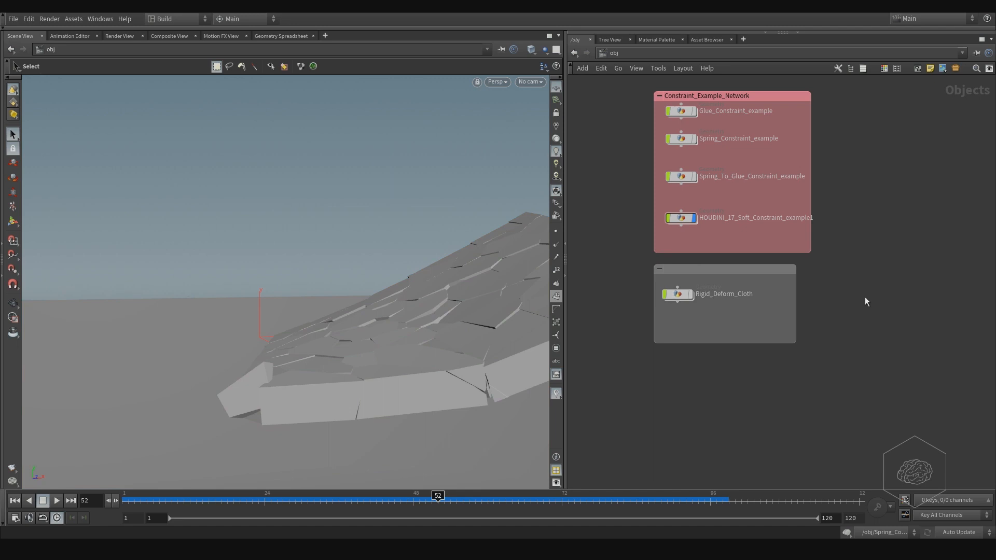
{"action": "mouse_move", "coordinate": [815, 313]}
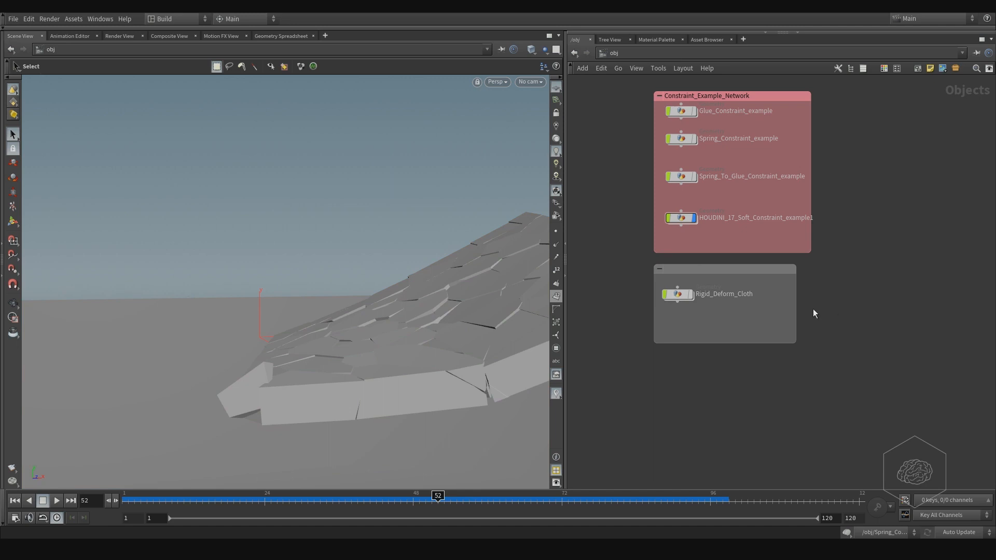
{"action": "mouse_move", "coordinate": [828, 306]}
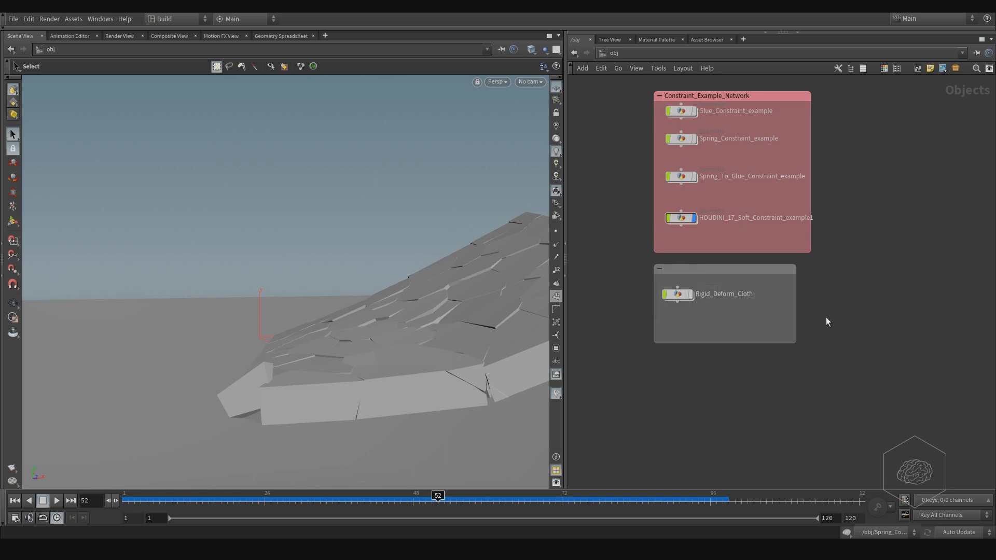
{"action": "mouse_move", "coordinate": [817, 316]}
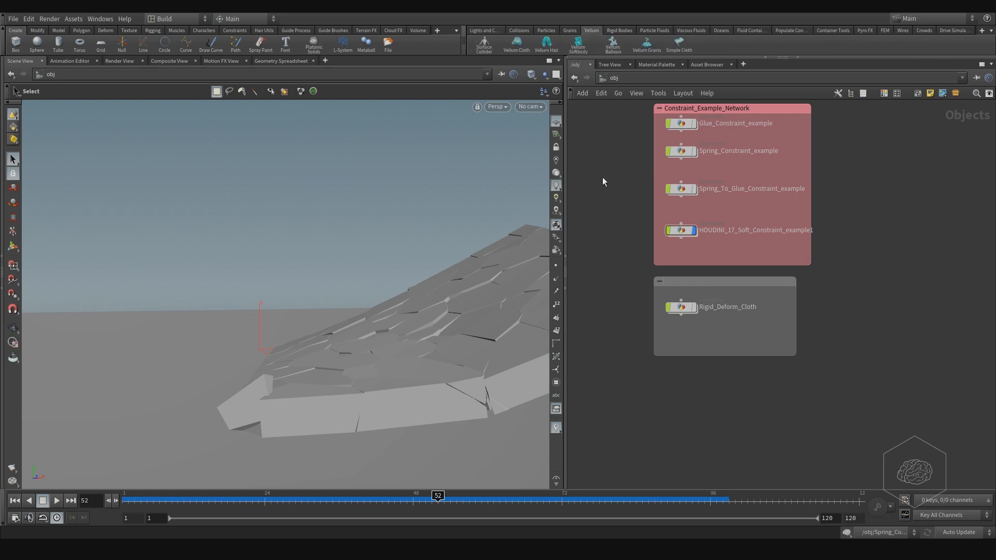
{"action": "mouse_move", "coordinate": [838, 299]}
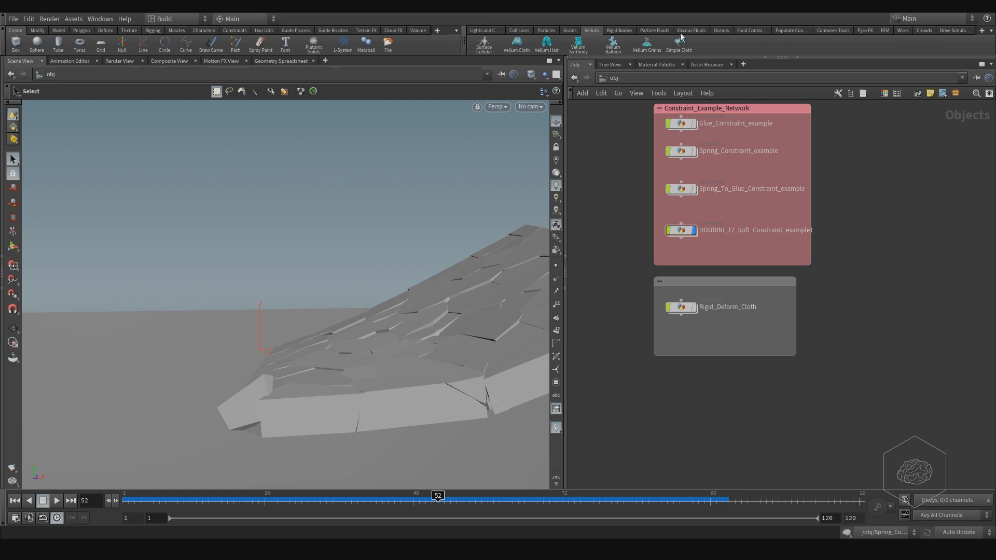
{"action": "mouse_move", "coordinate": [660, 36]}
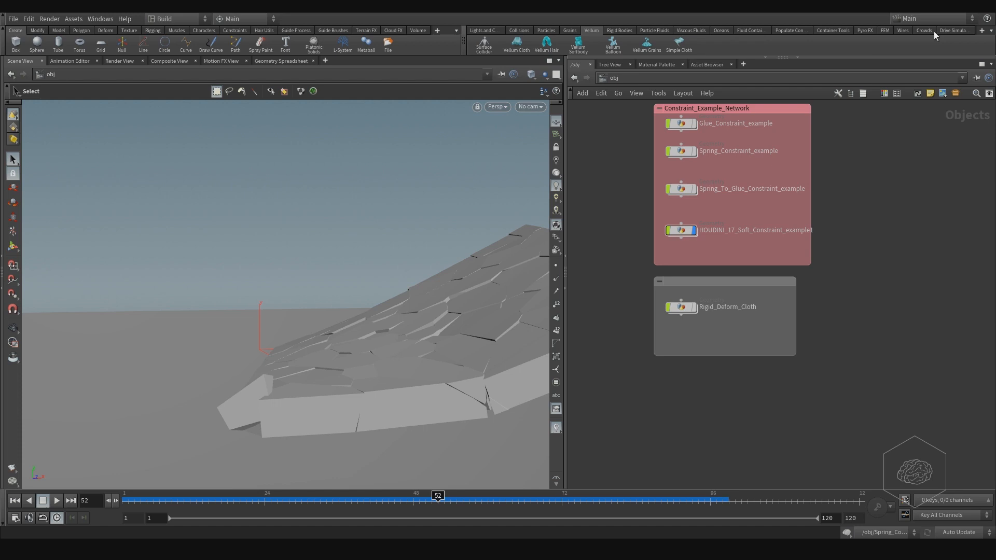
Switch to the FEM shelf tab and browse the shelf-set dropdown list.
{"action": "left_click", "coordinate": [884, 31]}
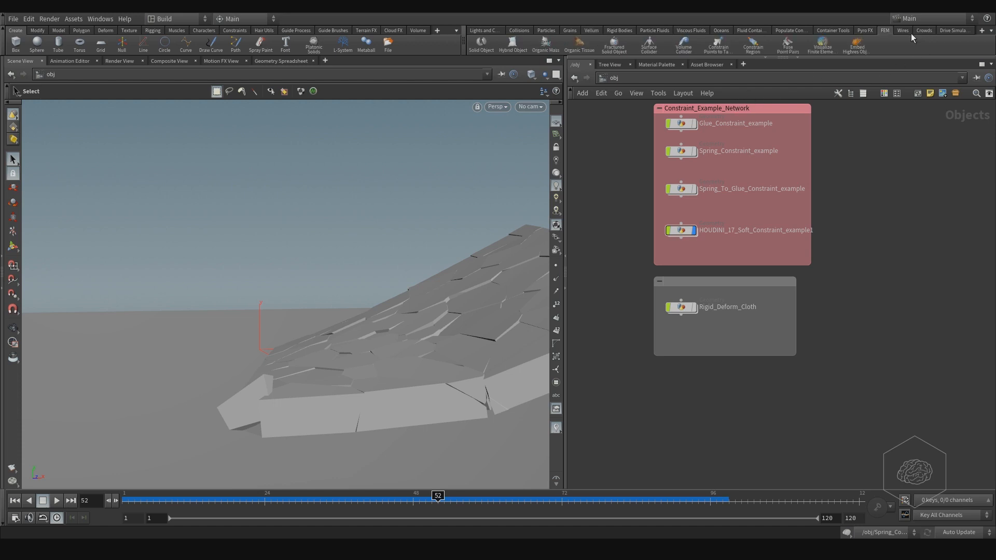
{"action": "left_click", "coordinate": [981, 31]}
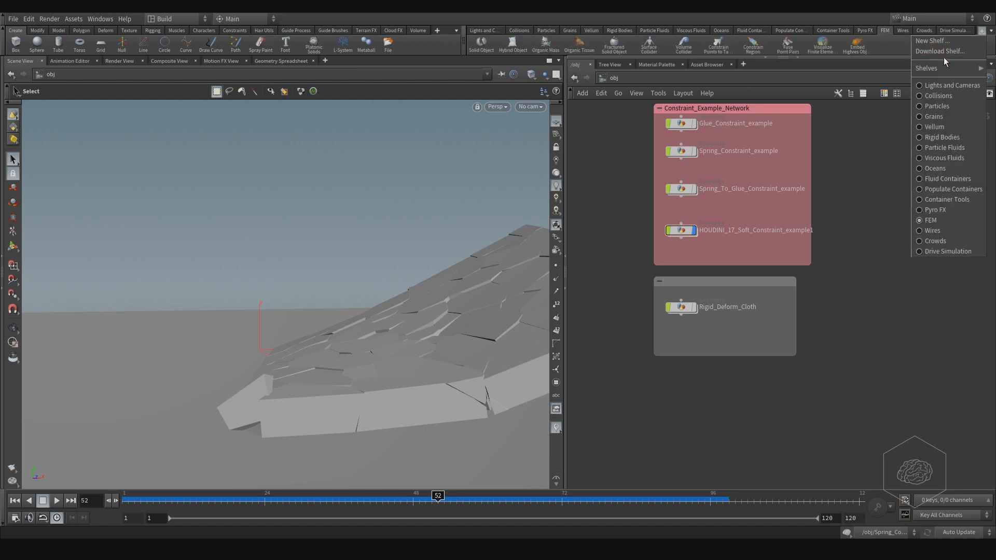
{"action": "mouse_move", "coordinate": [951, 105]}
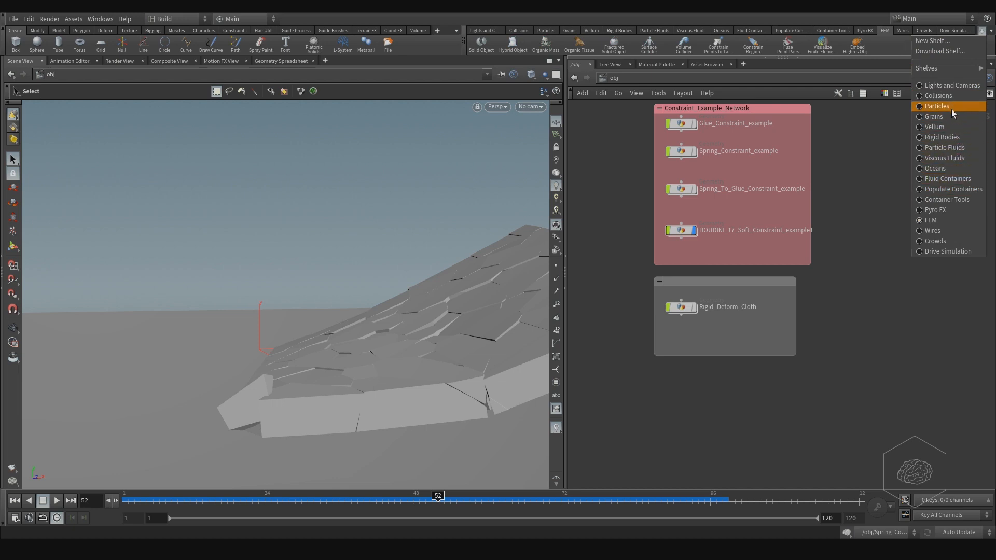
{"action": "mouse_move", "coordinate": [948, 179]}
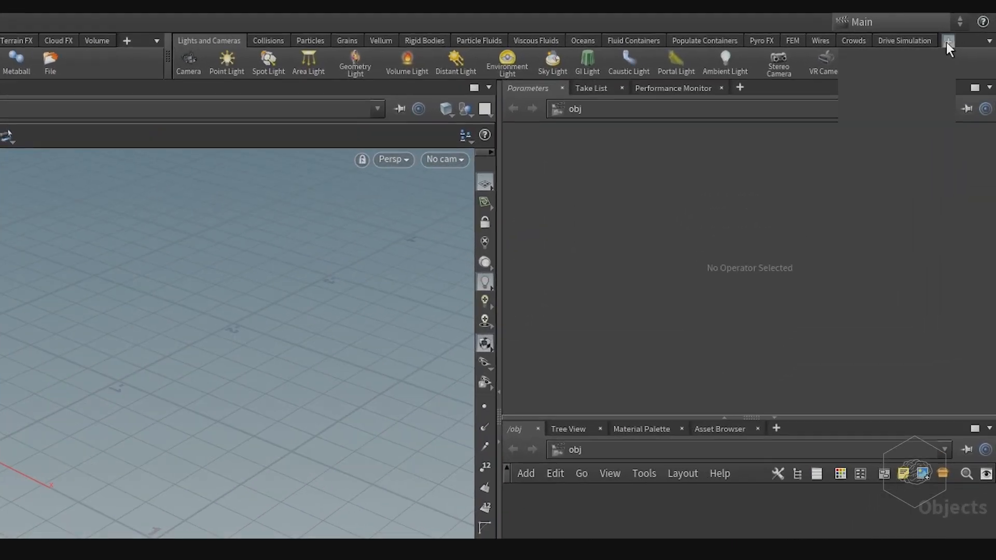
{"action": "left_click", "coordinate": [948, 40]}
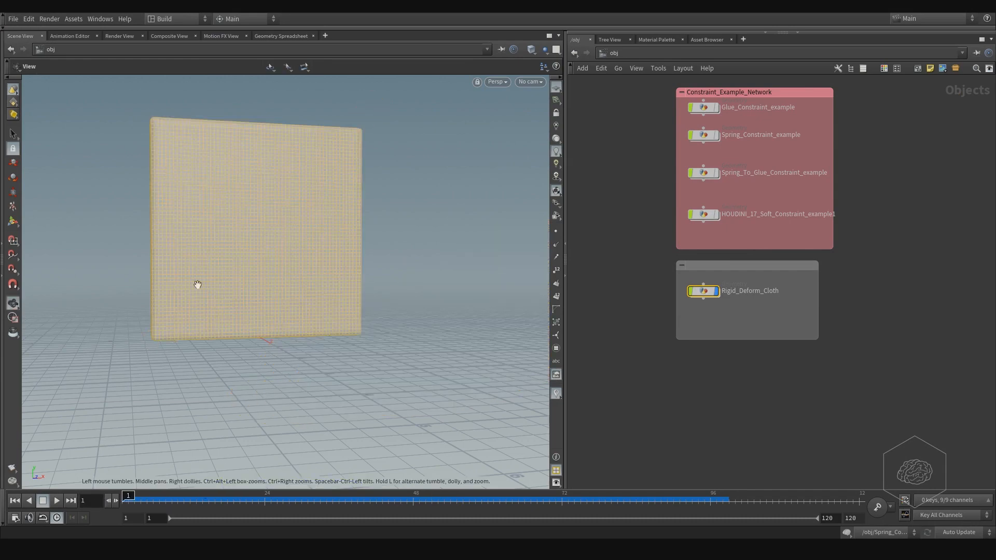
Orbit the subdivided box and play Rigid_Deform_Cloth to frame 117, draping the panel.
{"action": "left_click_drag", "start_coordinate": [198, 284], "coordinate": [277, 256]}
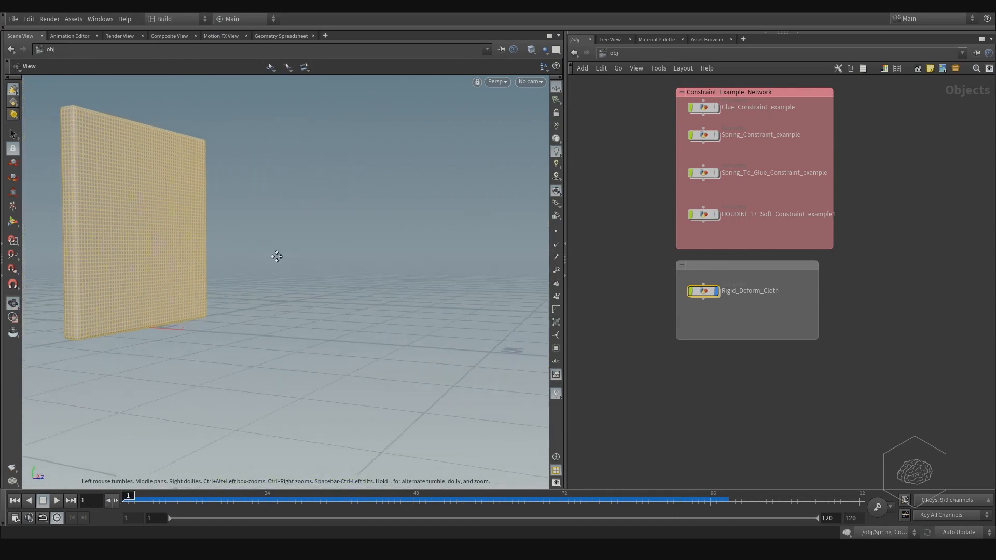
{"action": "left_click", "coordinate": [56, 501]}
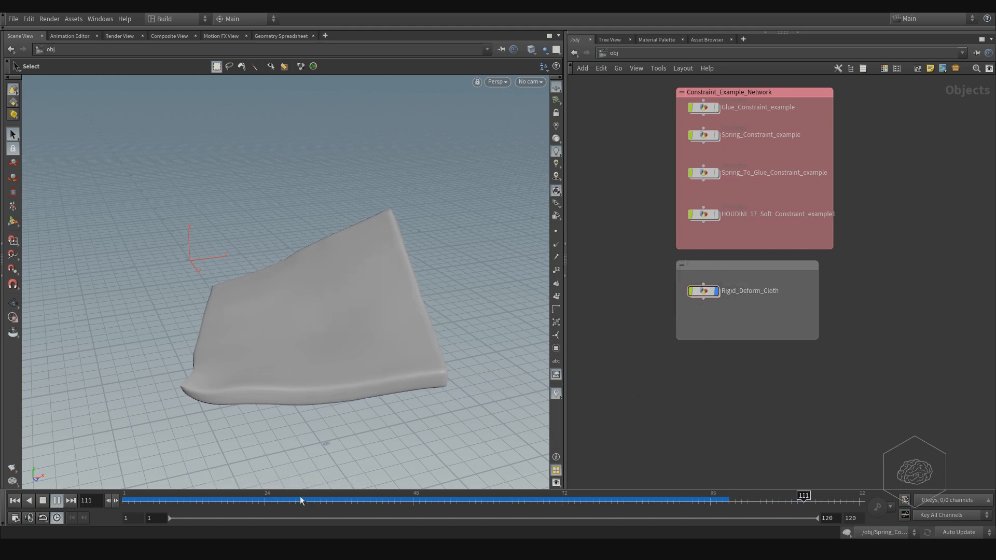
{"action": "left_click", "coordinate": [56, 500]}
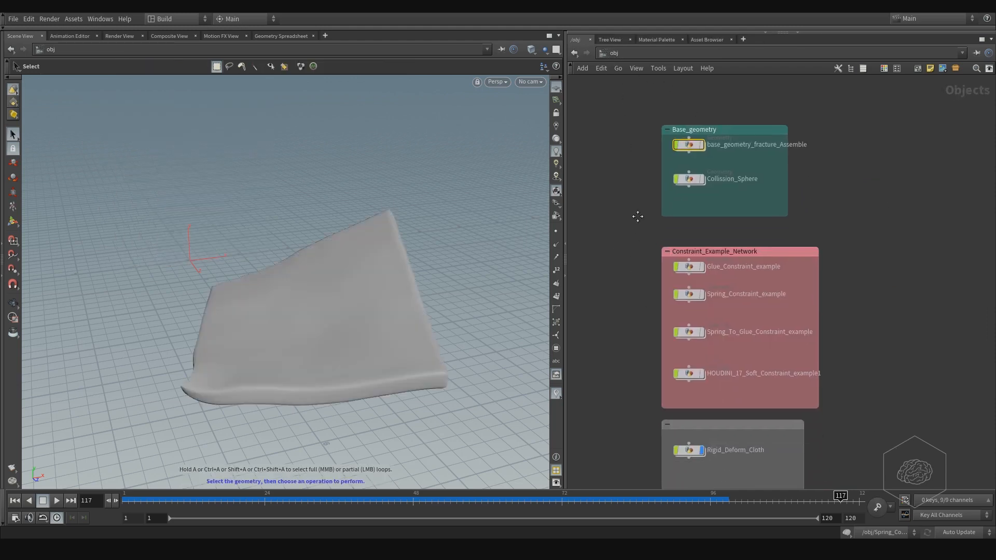
Enter Rigid_Deform_Cloth and toggle divide1's Convex Polygons on, then back off.
{"action": "double_click", "coordinate": [735, 450]}
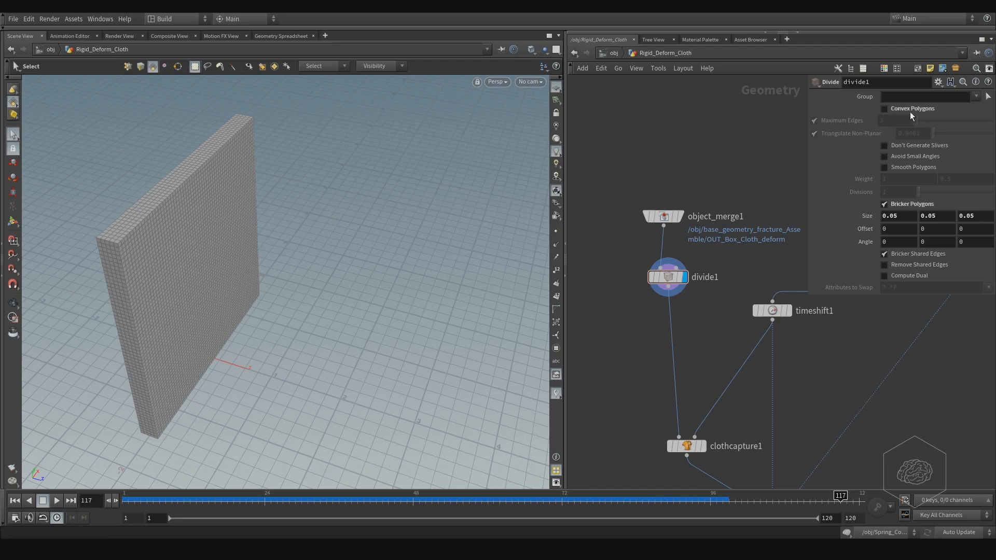
{"action": "left_click", "coordinate": [885, 108]}
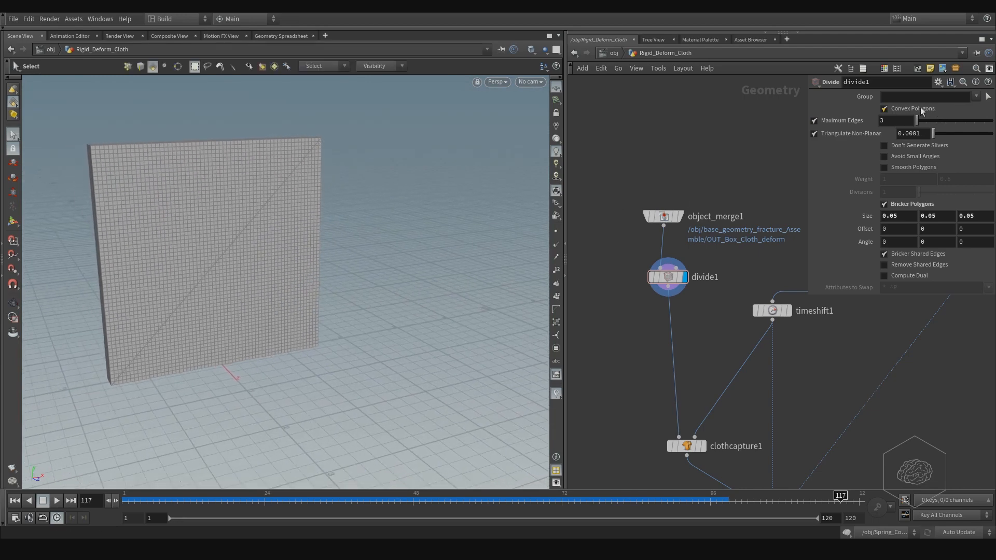
{"action": "left_click", "coordinate": [884, 108]}
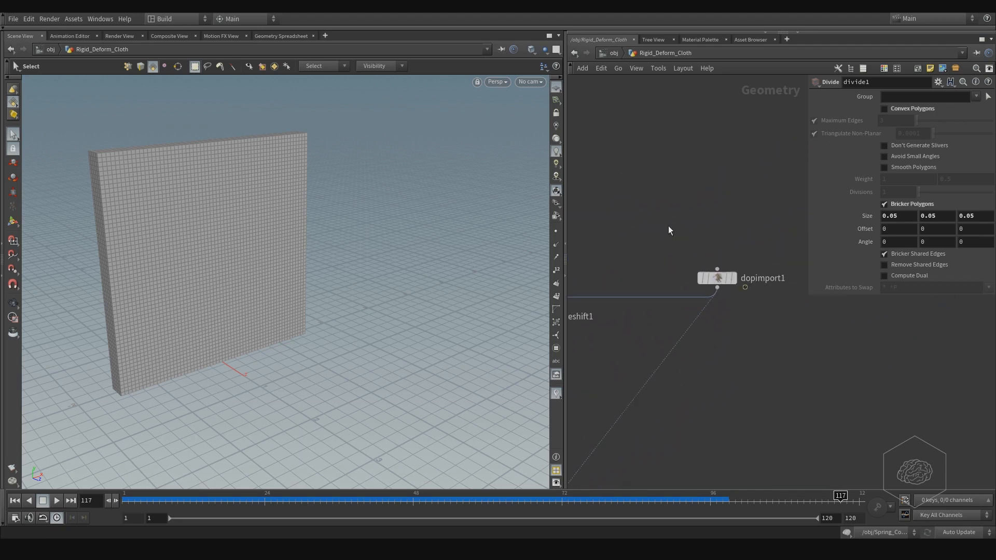
Select dopimport1 and orbit around the imported wireframe fractured pieces.
{"action": "left_click", "coordinate": [717, 279]}
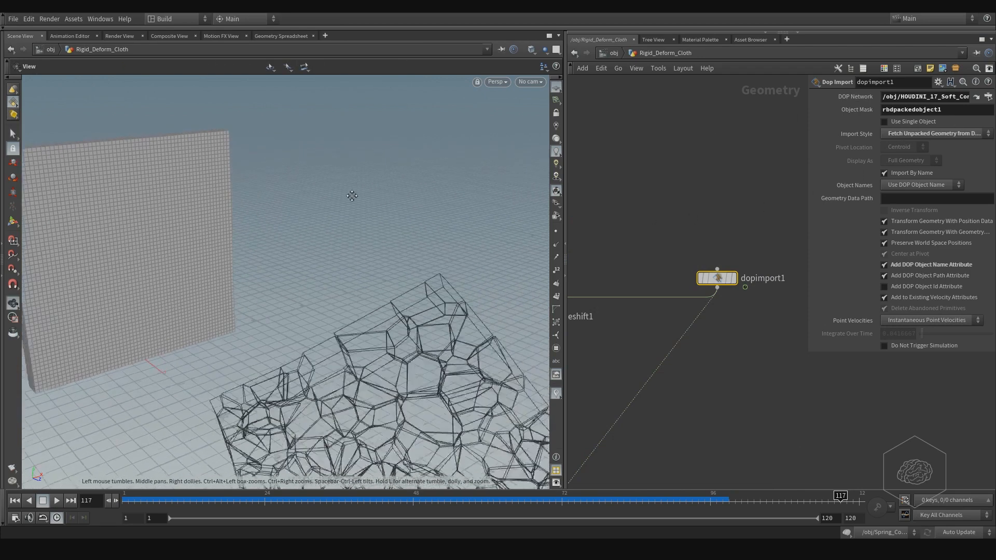
{"action": "left_click_drag", "start_coordinate": [352, 195], "coordinate": [249, 299]}
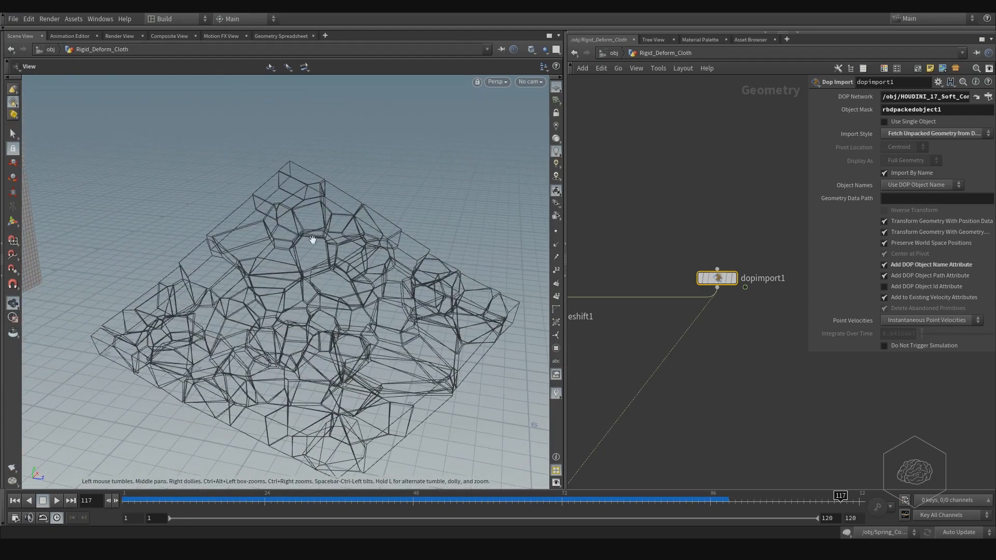
{"action": "left_click_drag", "start_coordinate": [312, 238], "coordinate": [273, 340]}
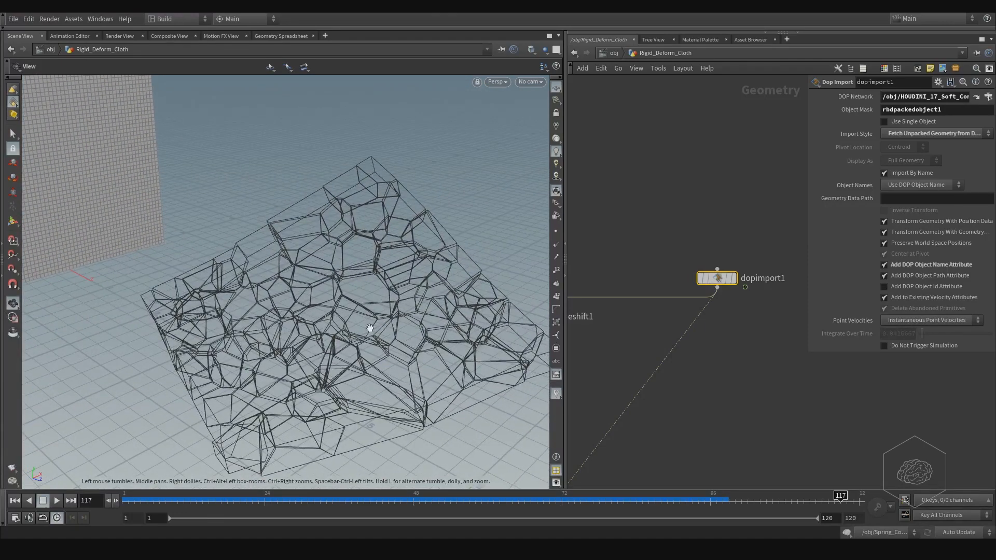
{"action": "left_click_drag", "start_coordinate": [368, 329], "coordinate": [380, 284]}
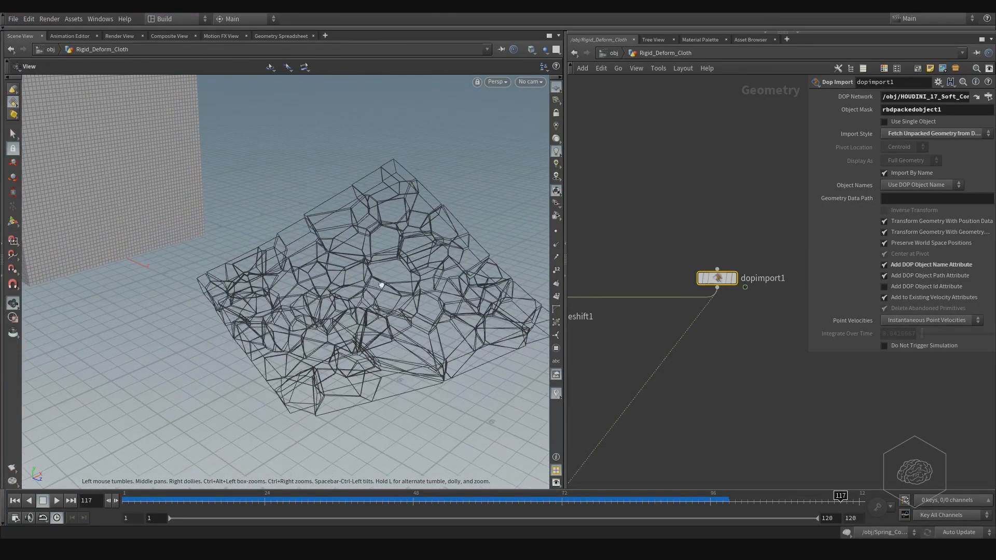
{"action": "left_click_drag", "start_coordinate": [378, 284], "coordinate": [366, 308]}
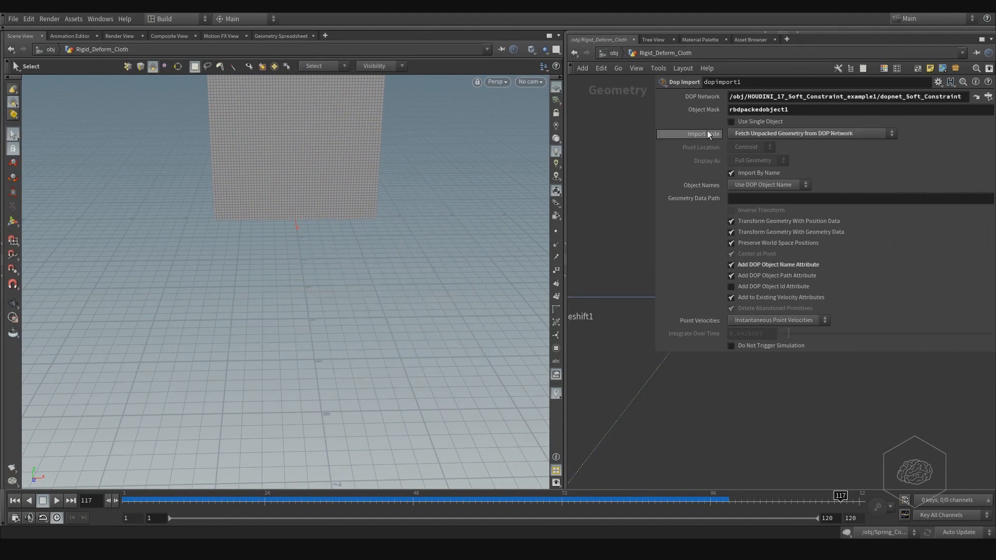
Reset dopimport1's Import Style and choose Fetch Unpacked Geometry from DOP Network.
{"action": "right_click", "coordinate": [699, 134]}
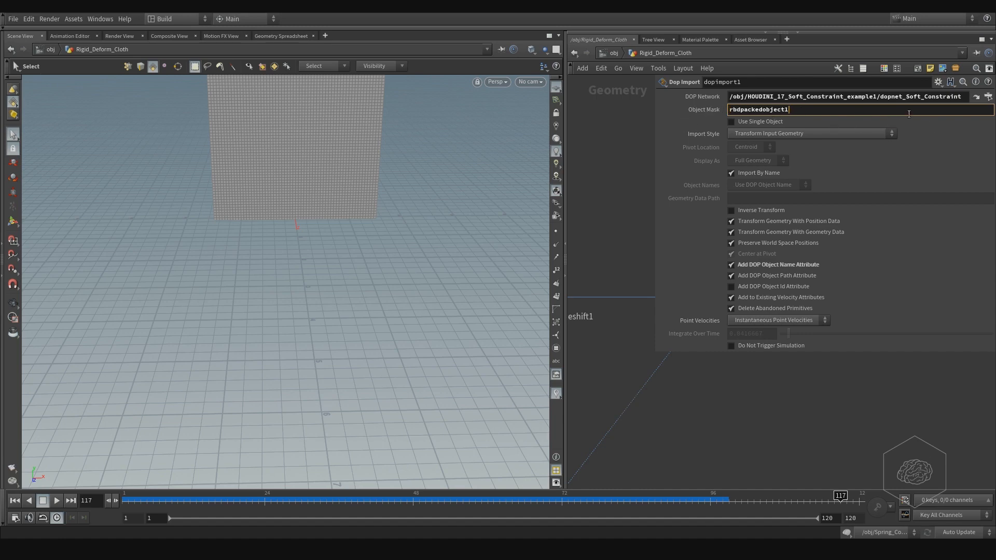
{"action": "left_click", "coordinate": [810, 133]}
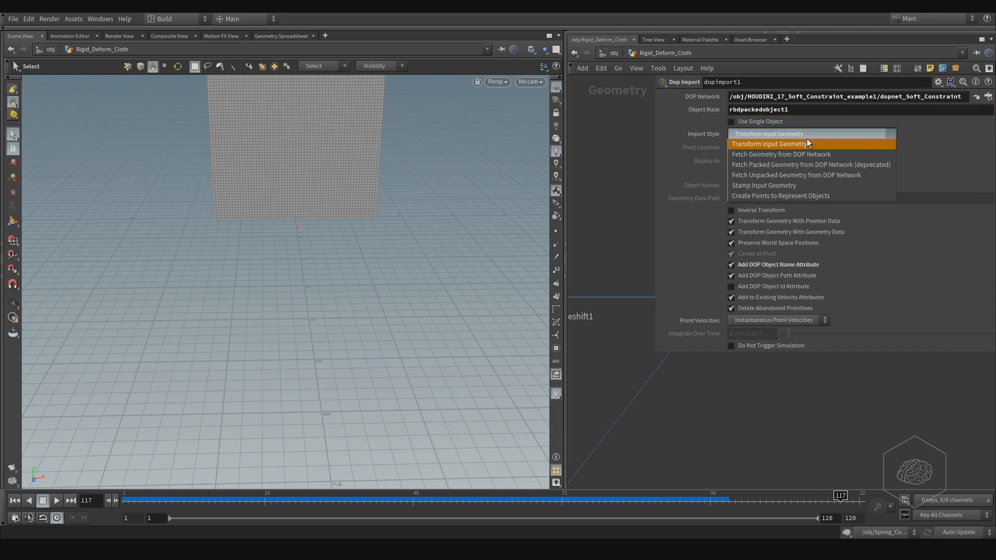
{"action": "mouse_move", "coordinate": [803, 154]}
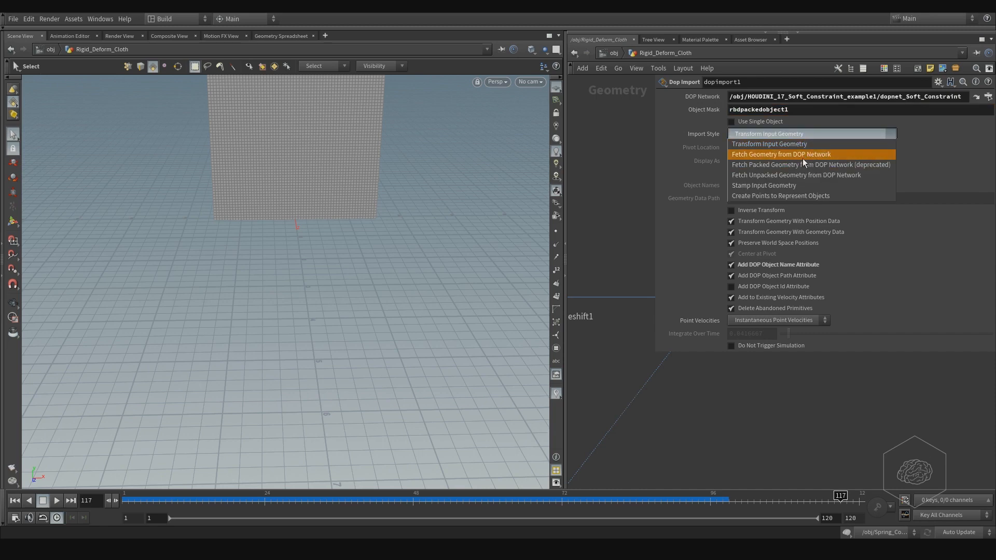
{"action": "mouse_move", "coordinate": [826, 184]}
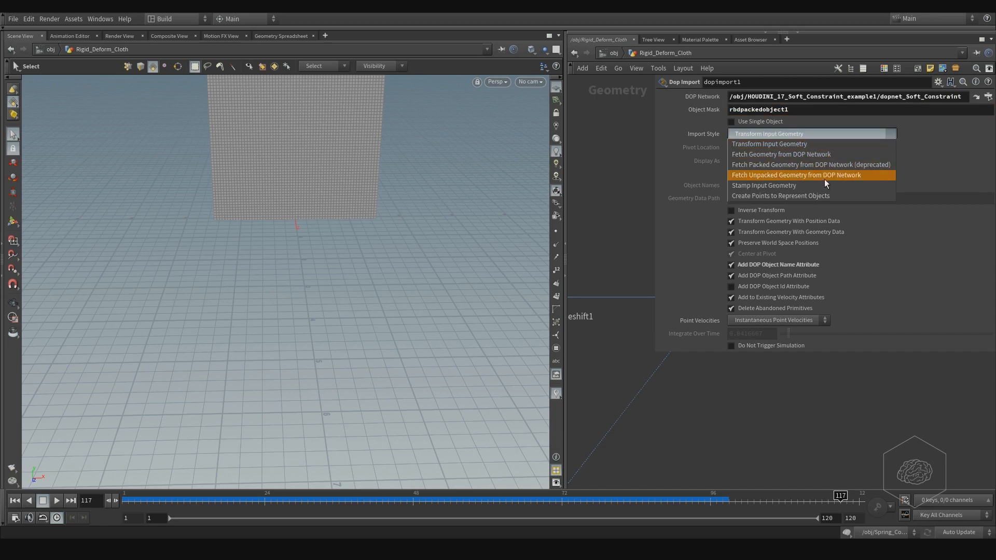
{"action": "mouse_move", "coordinate": [844, 184]}
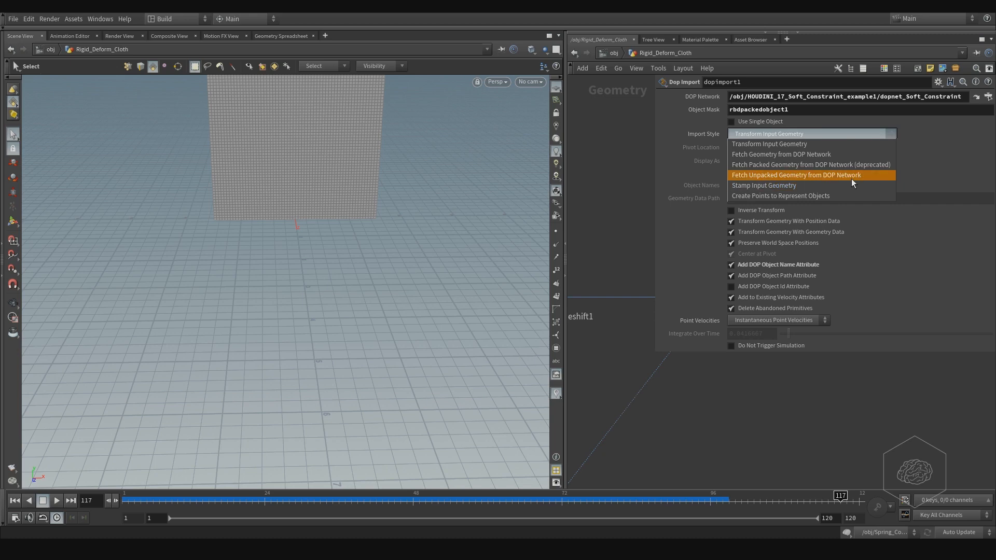
{"action": "mouse_move", "coordinate": [804, 144]}
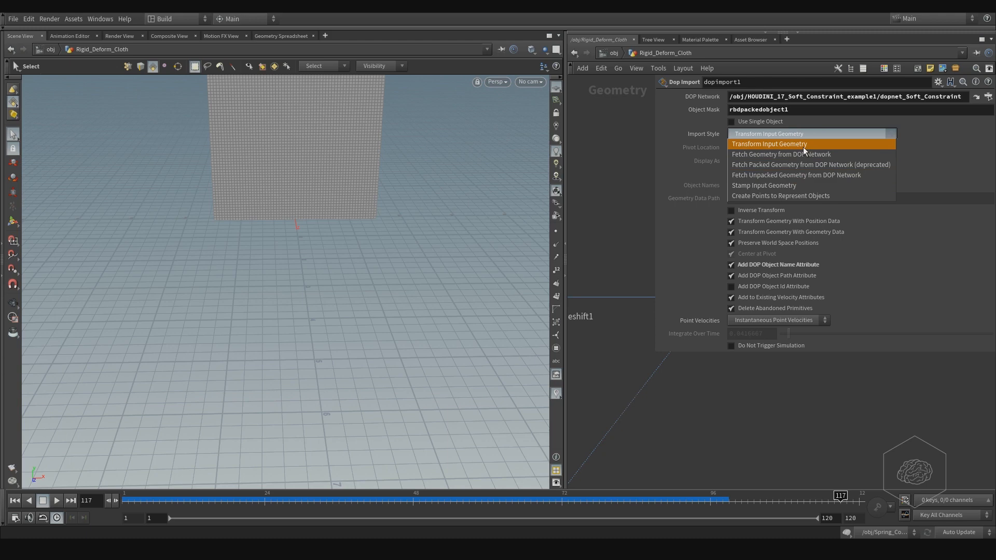
{"action": "mouse_move", "coordinate": [802, 175]}
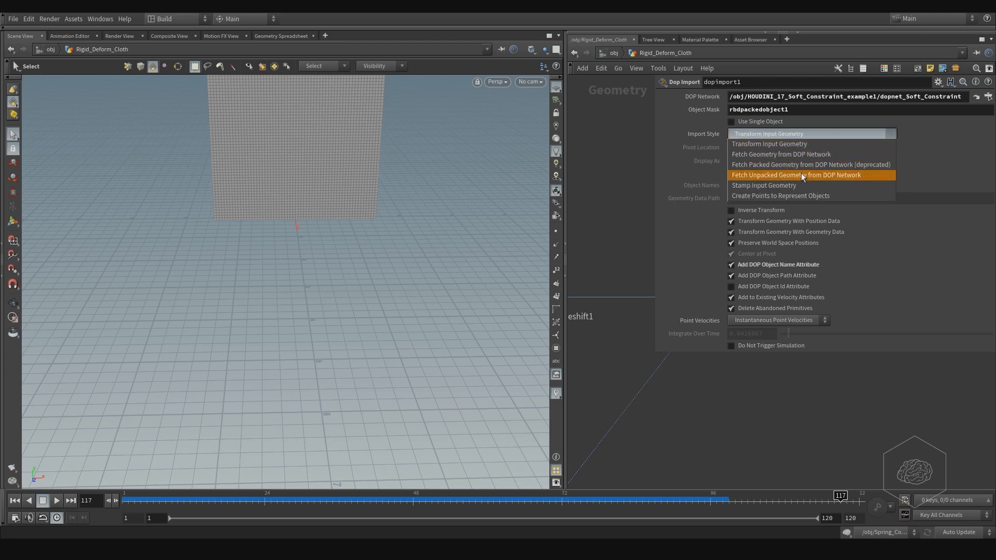
{"action": "left_click", "coordinate": [795, 175]}
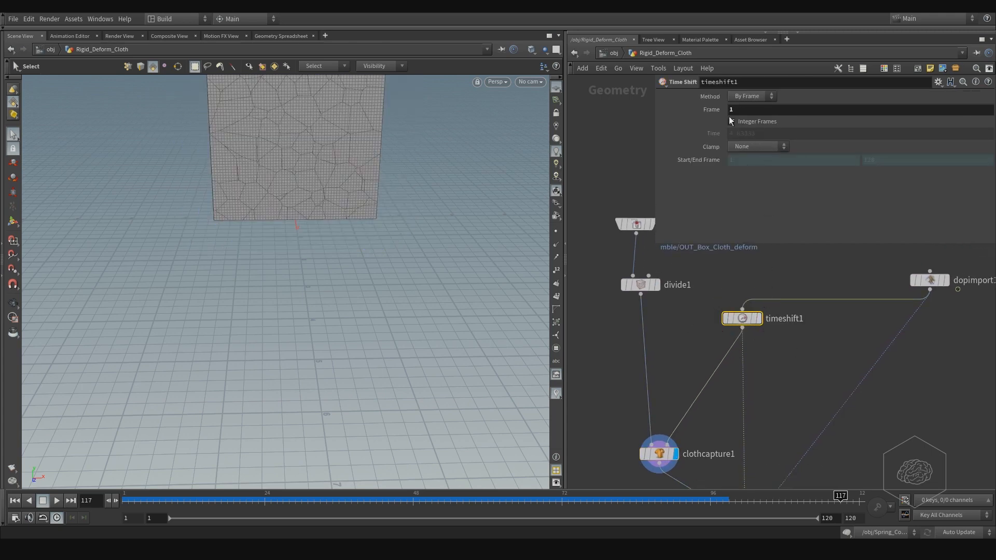
Set timeshift1 to hold the imported simulation at frame 1.
{"action": "left_click", "coordinate": [731, 121]}
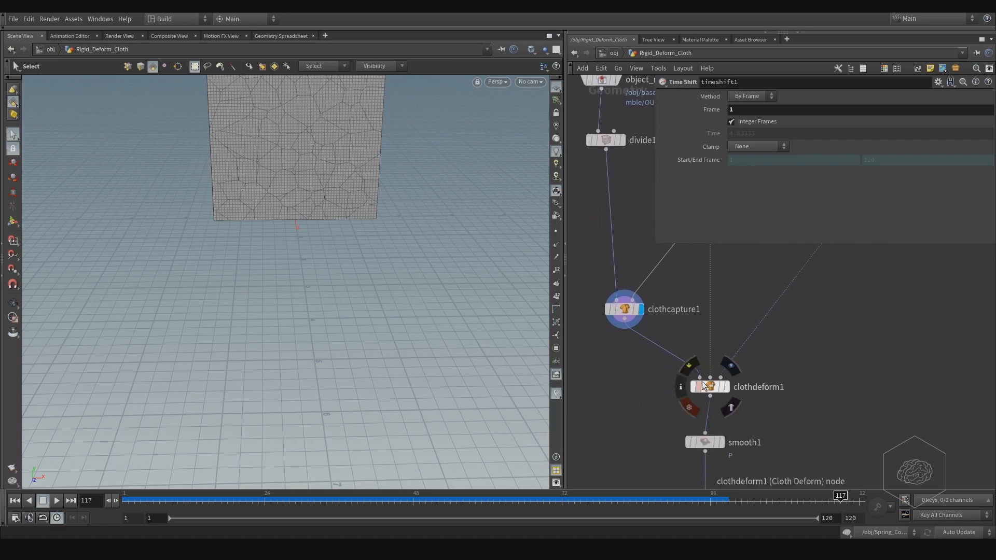
{"action": "mouse_move", "coordinate": [705, 386]}
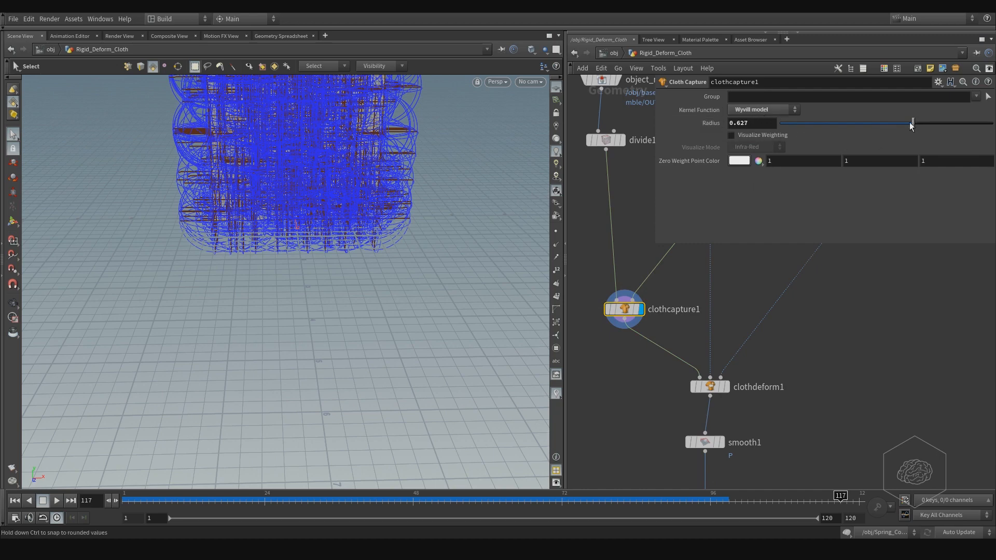
Lower clothcapture1's Radius to 0.261 and turn on weighting visualization.
{"action": "left_click_drag", "start_coordinate": [913, 122], "coordinate": [836, 122]}
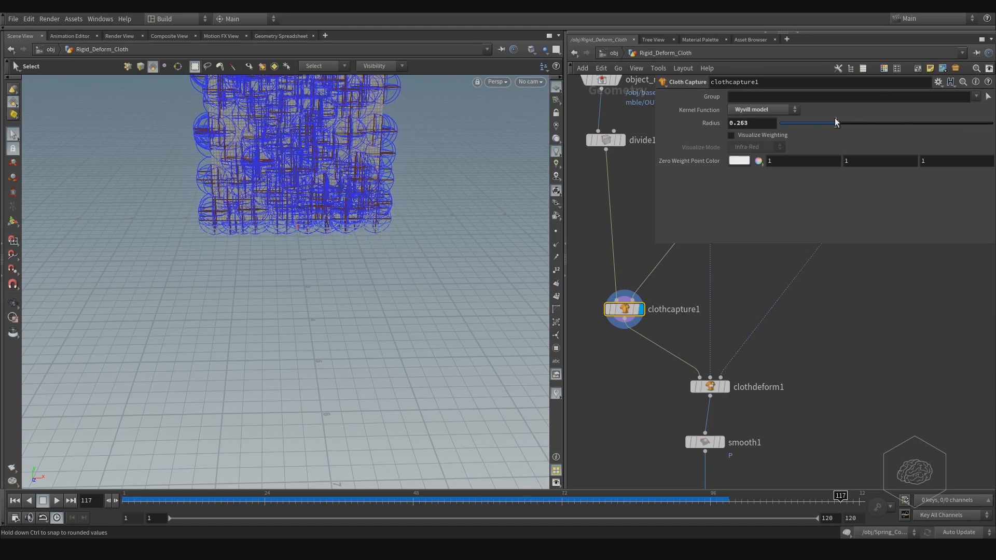
{"action": "left_click_drag", "start_coordinate": [835, 123], "coordinate": [839, 123]}
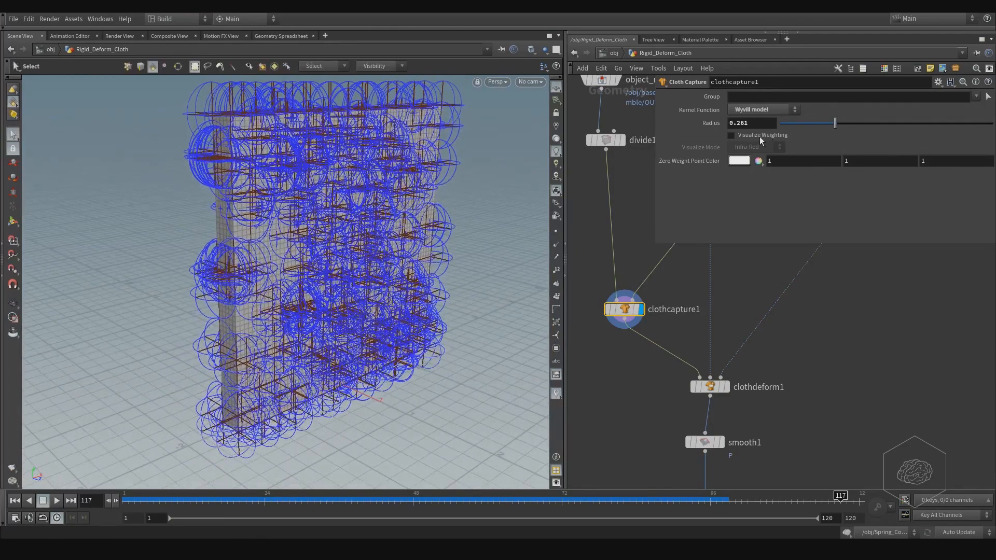
{"action": "left_click", "coordinate": [732, 134]}
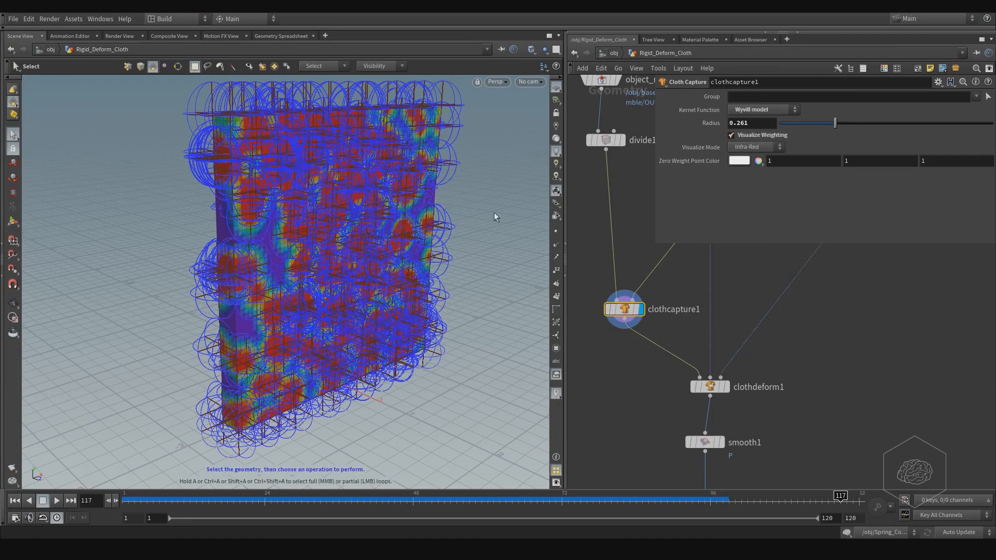
Scrub the capture Radius between 0.07 and 0.45, finally settling at 0.6.
{"action": "left_click_drag", "start_coordinate": [835, 123], "coordinate": [844, 124]}
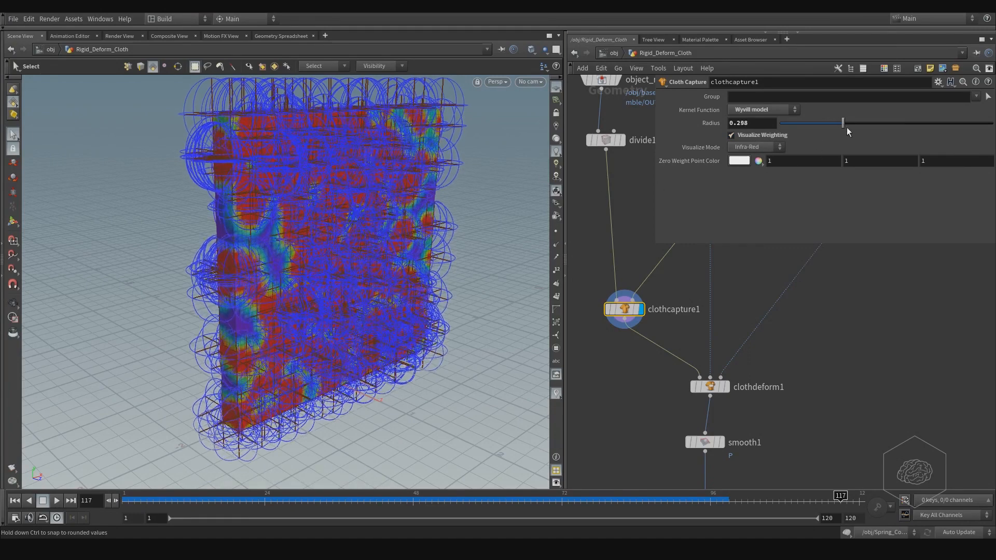
{"action": "left_click_drag", "start_coordinate": [843, 122], "coordinate": [832, 122]}
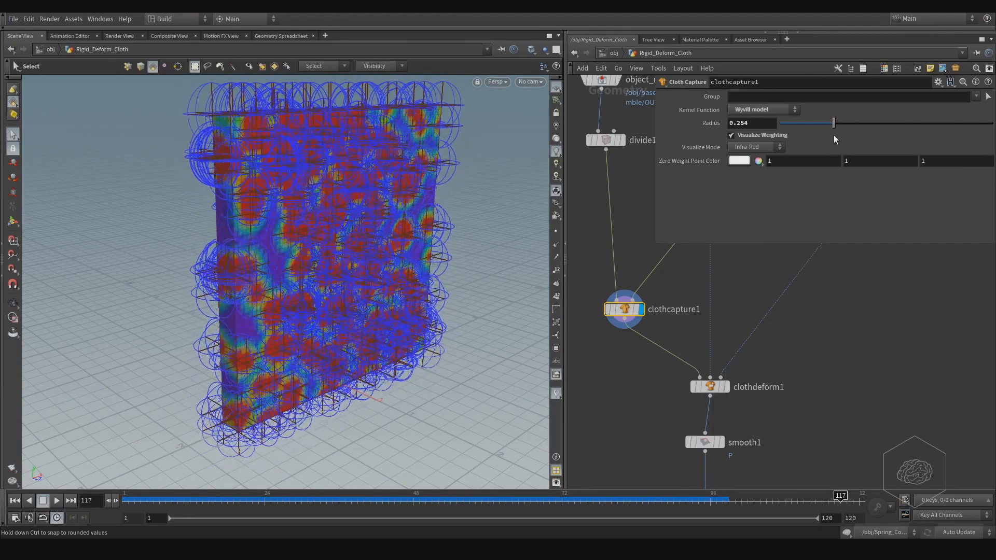
{"action": "left_click_drag", "start_coordinate": [834, 123], "coordinate": [795, 122]}
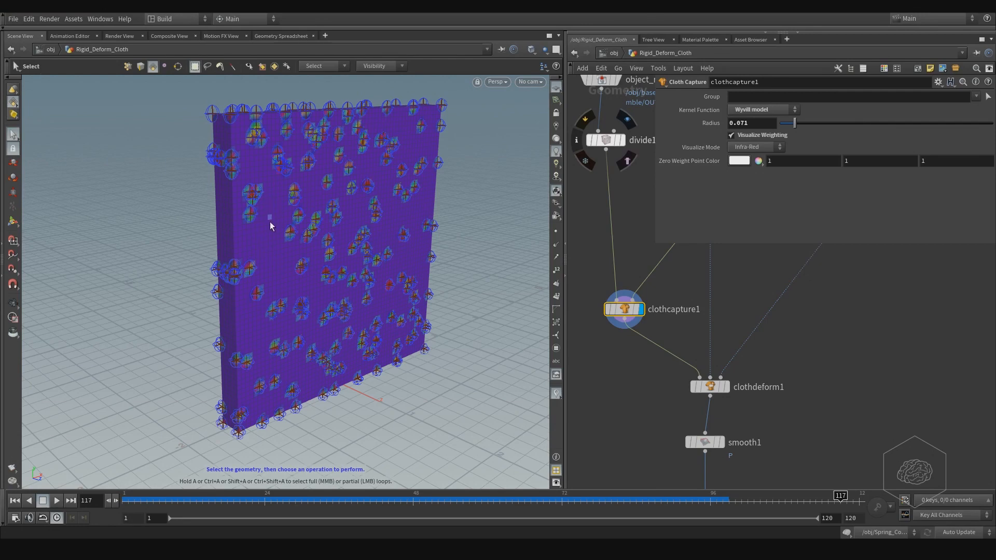
{"action": "mouse_move", "coordinate": [261, 237]}
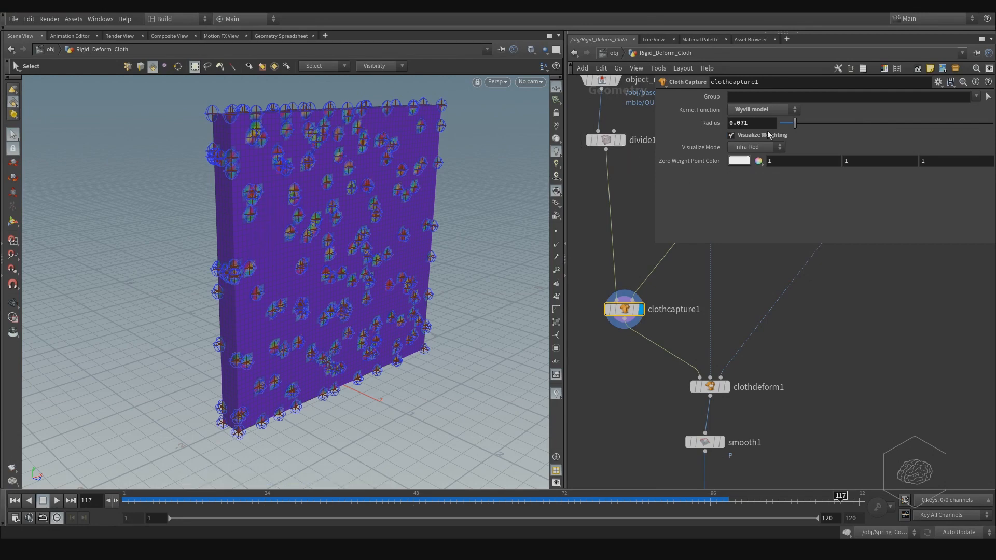
{"action": "left_click_drag", "start_coordinate": [792, 123], "coordinate": [875, 122]}
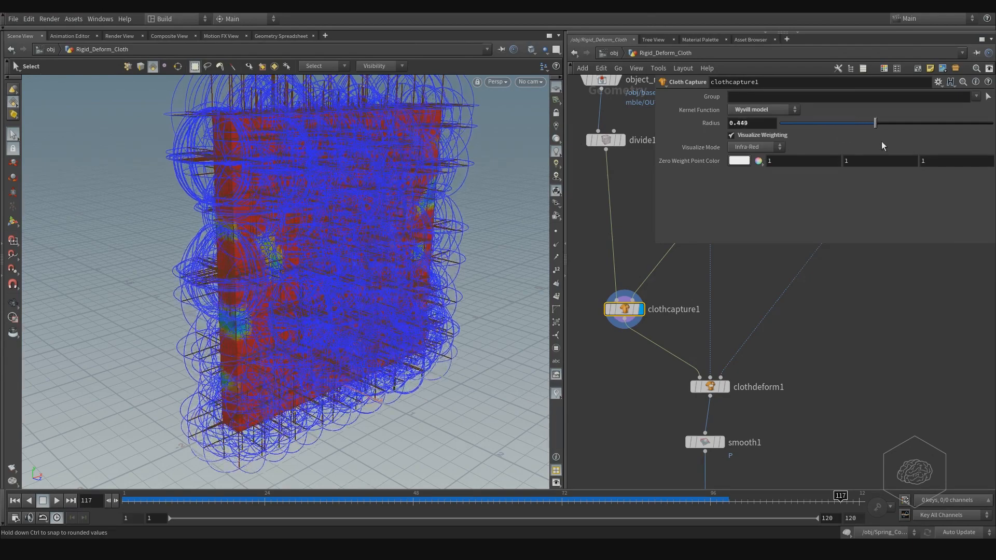
{"action": "left_click_drag", "start_coordinate": [875, 122], "coordinate": [893, 123]}
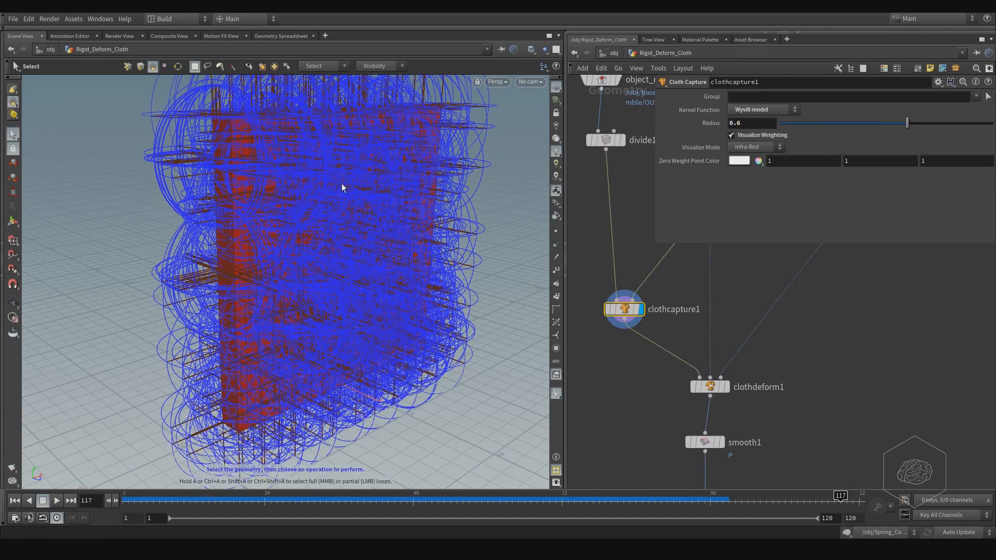
{"action": "mouse_move", "coordinate": [287, 234]}
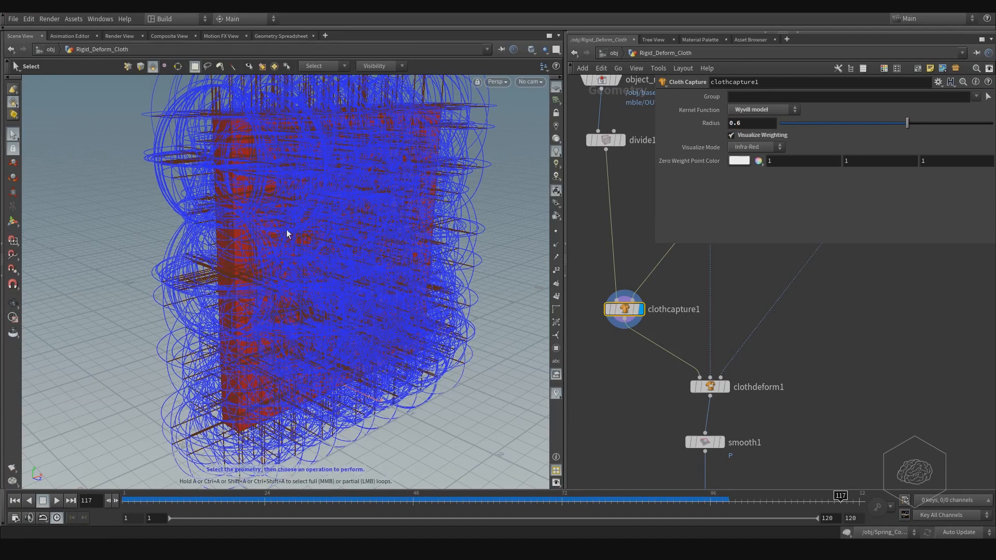
{"action": "mouse_move", "coordinate": [236, 290]}
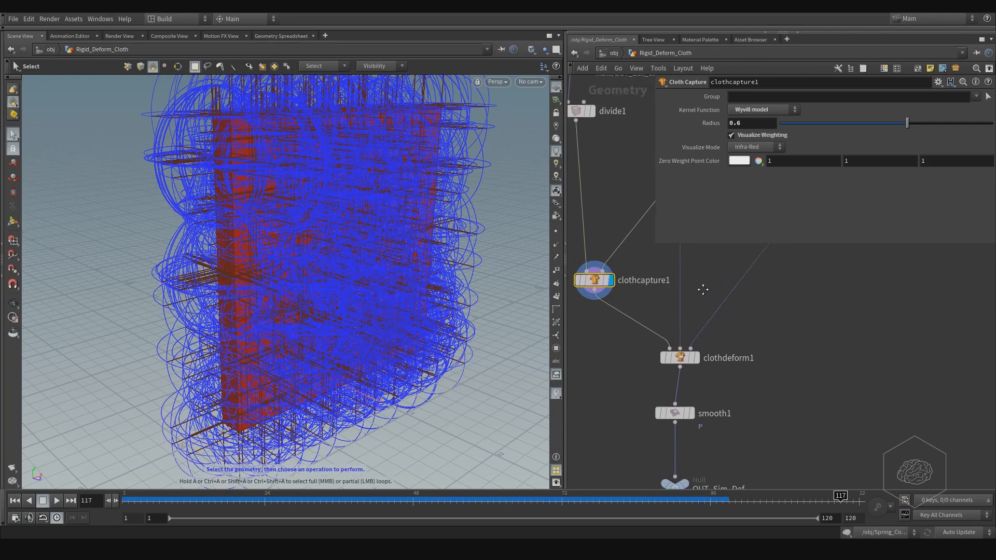
Select dopimport1 to display its unpacked-geometry import parameters.
{"action": "left_click", "coordinate": [679, 355]}
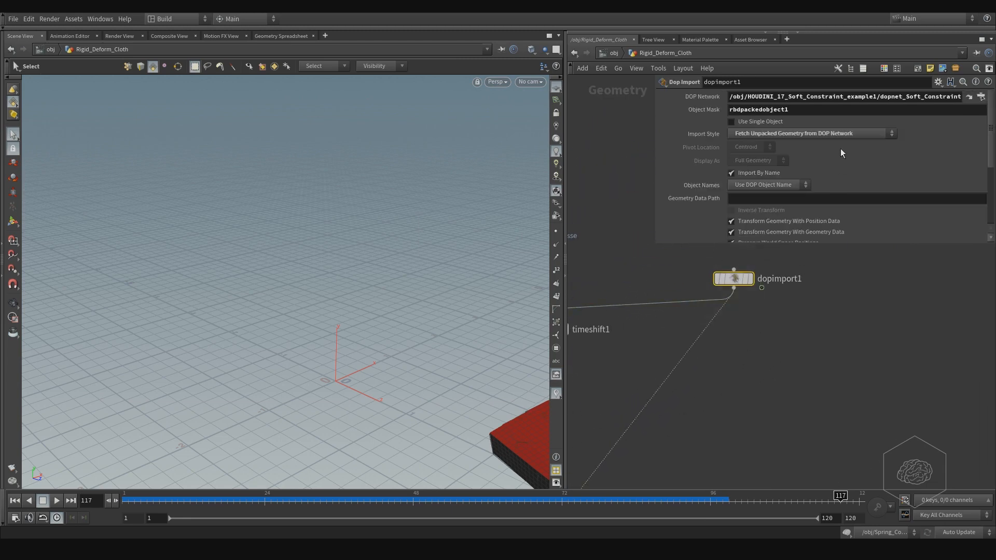
Switch dopimport1's Import Style to Fetch Unpacked Geometry from DOP Network.
{"action": "left_click", "coordinate": [812, 133]}
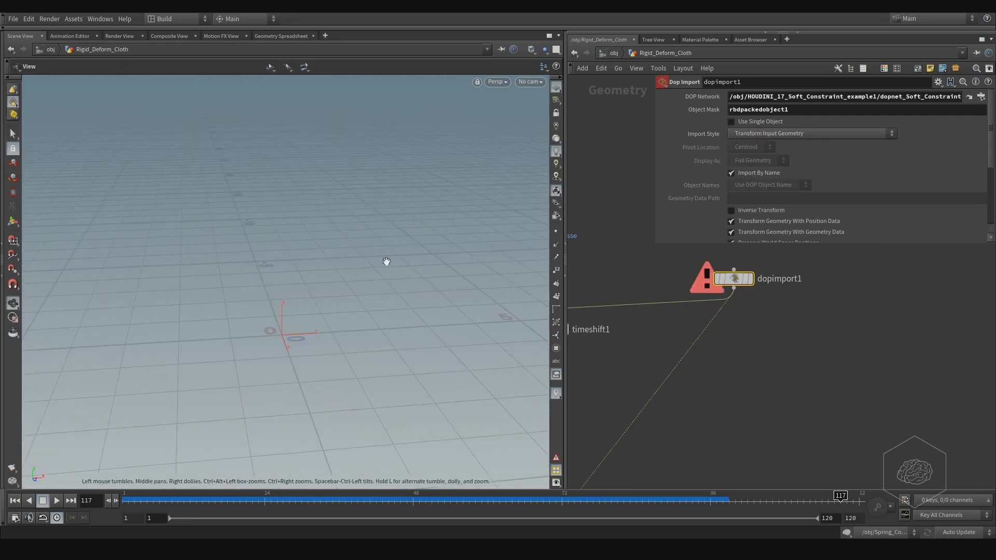
{"action": "left_click", "coordinate": [811, 133]}
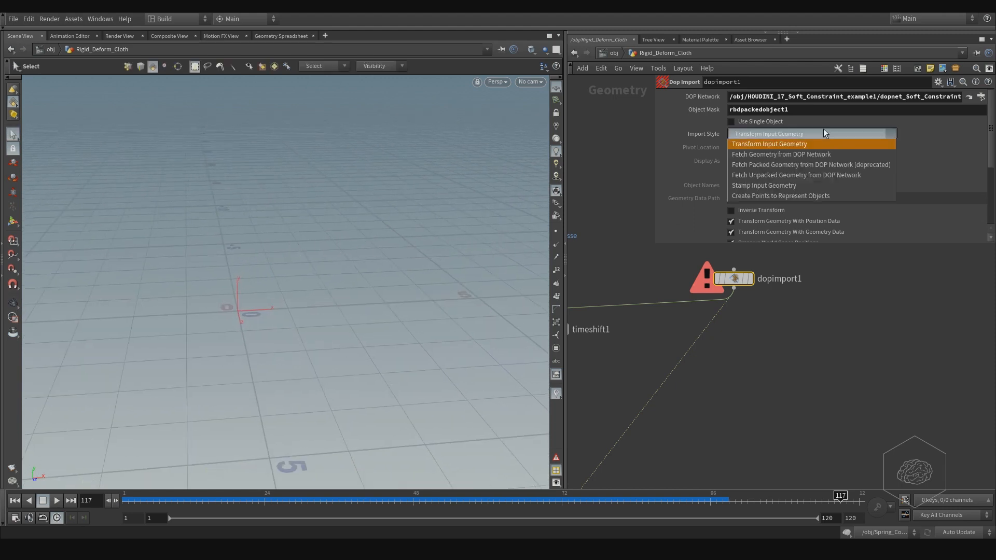
{"action": "mouse_move", "coordinate": [830, 175]}
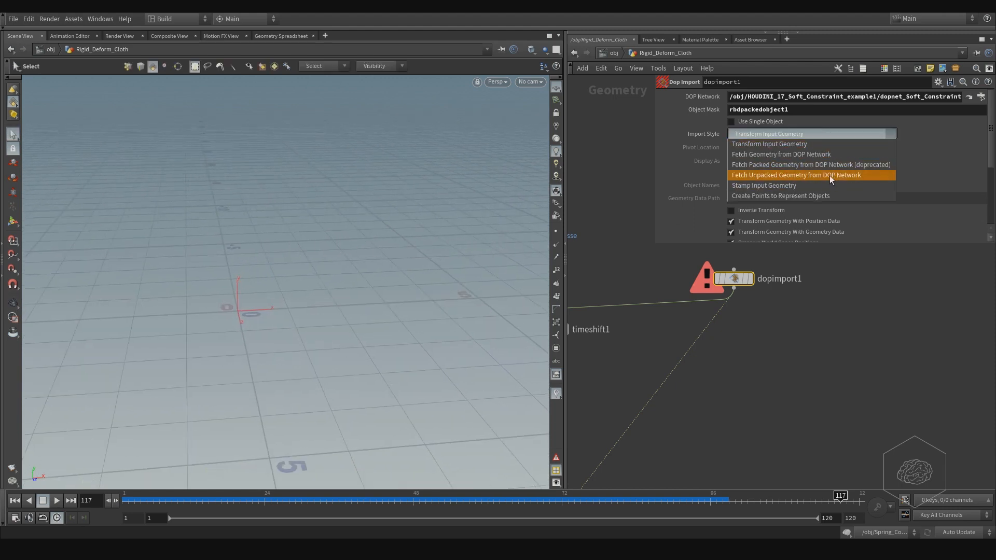
{"action": "left_click", "coordinate": [795, 174]}
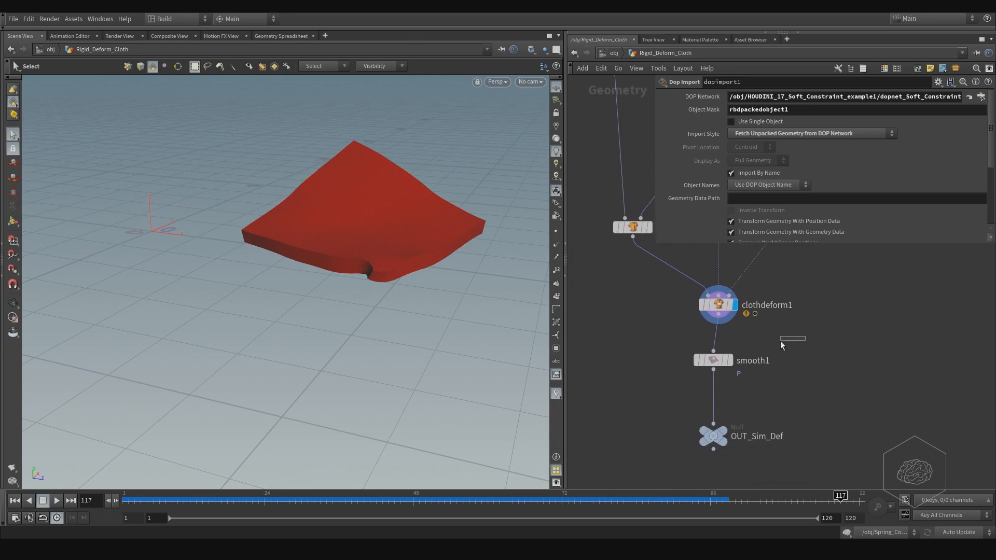
Inspect smooth1, then set the display flag on the OUT_Sim_Def null.
{"action": "left_click", "coordinate": [713, 360]}
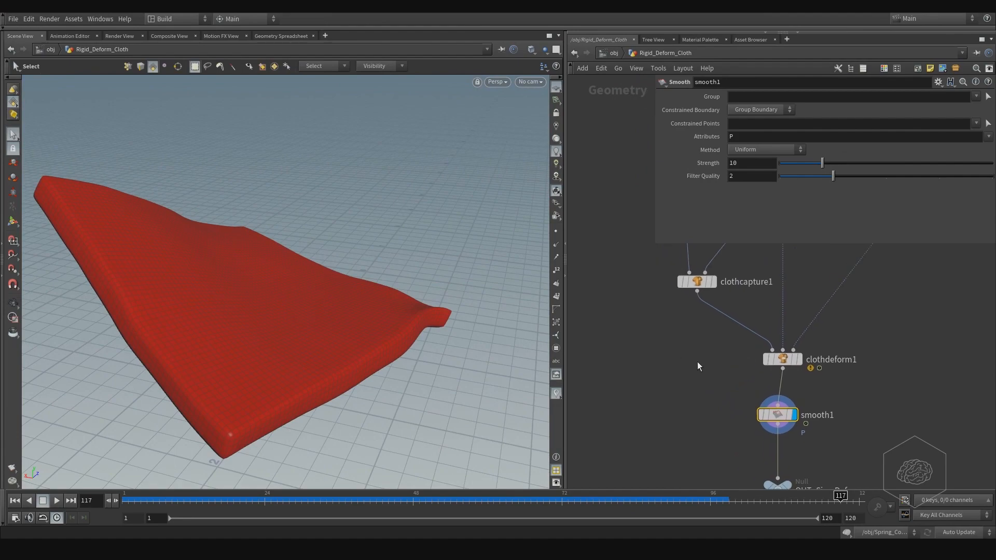
{"action": "left_click", "coordinate": [695, 281]}
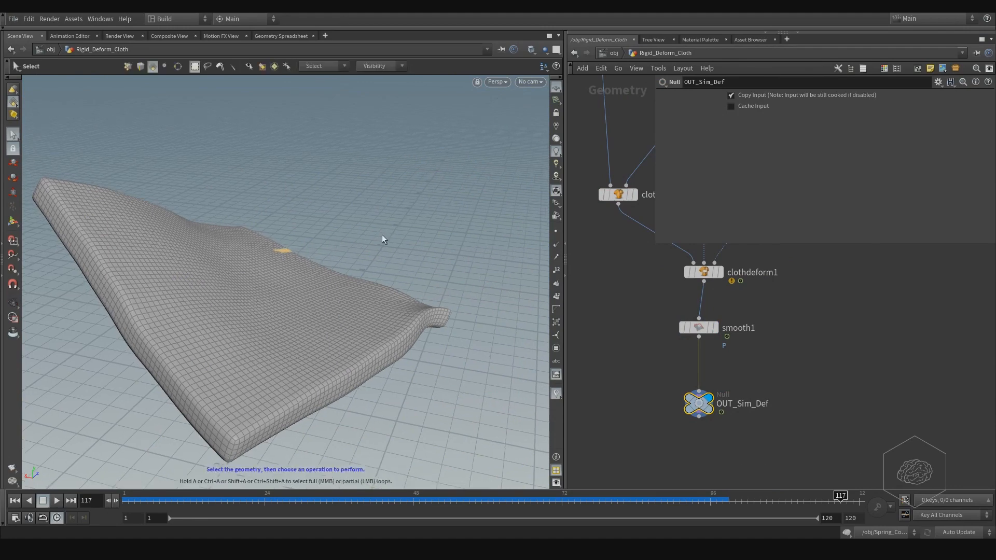
Orbit around the box and play the simulation from frame 1 on the timeline.
{"action": "left_click_drag", "start_coordinate": [382, 238], "coordinate": [429, 262]}
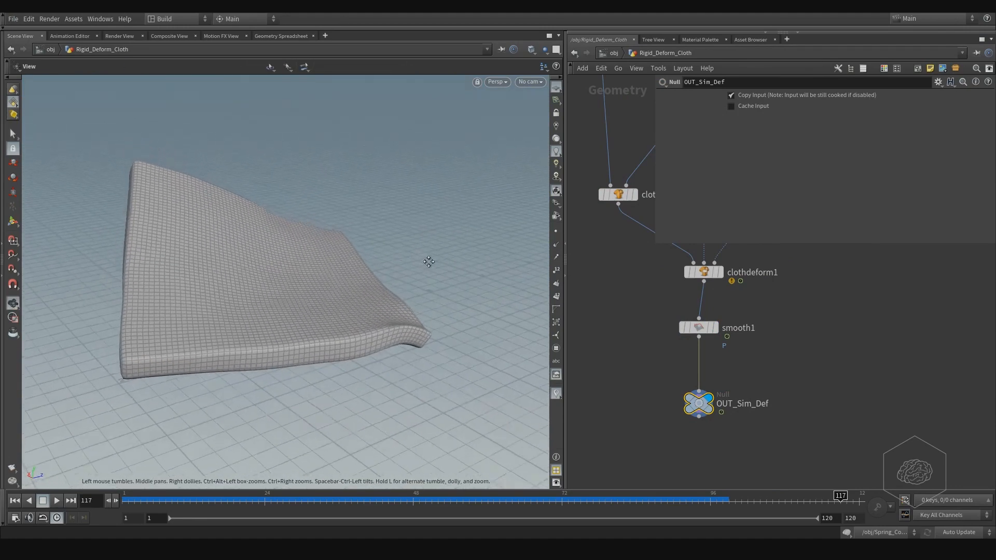
{"action": "left_click_drag", "start_coordinate": [429, 261], "coordinate": [477, 269]}
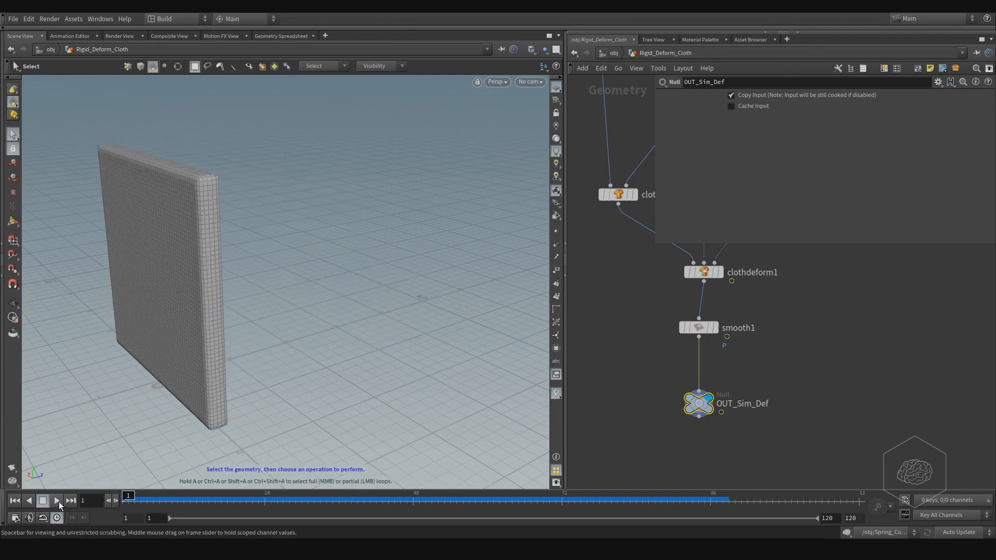
{"action": "left_click", "coordinate": [56, 500]}
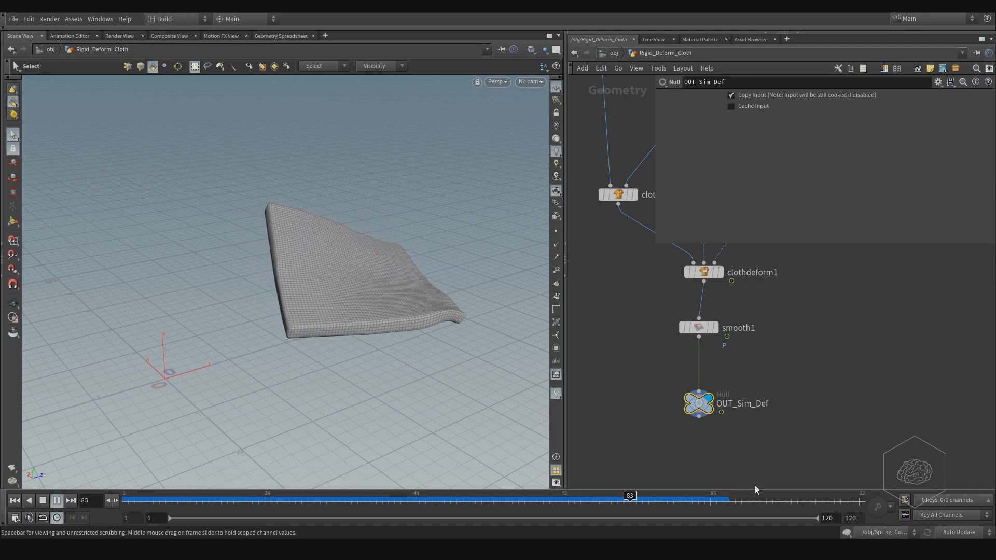
{"action": "left_click", "coordinate": [697, 495]}
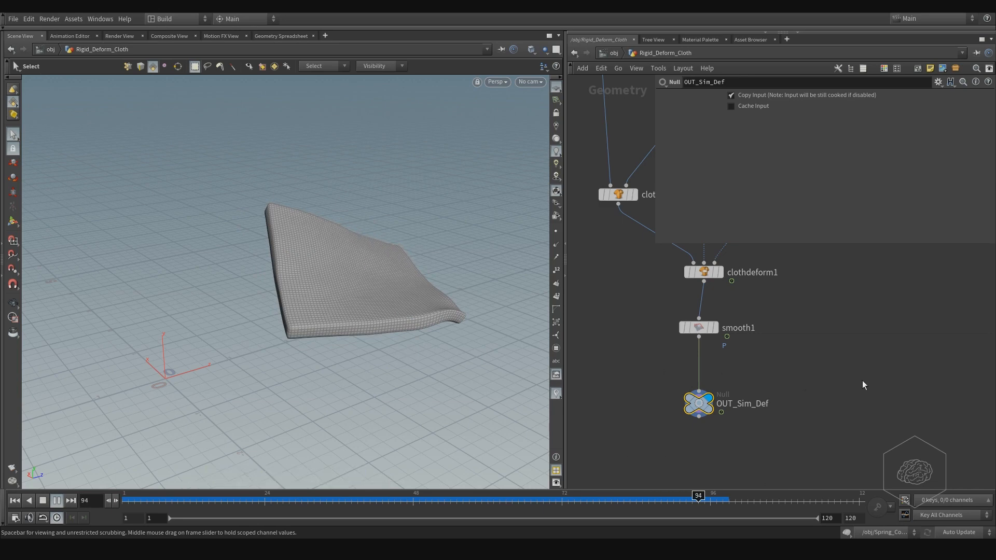